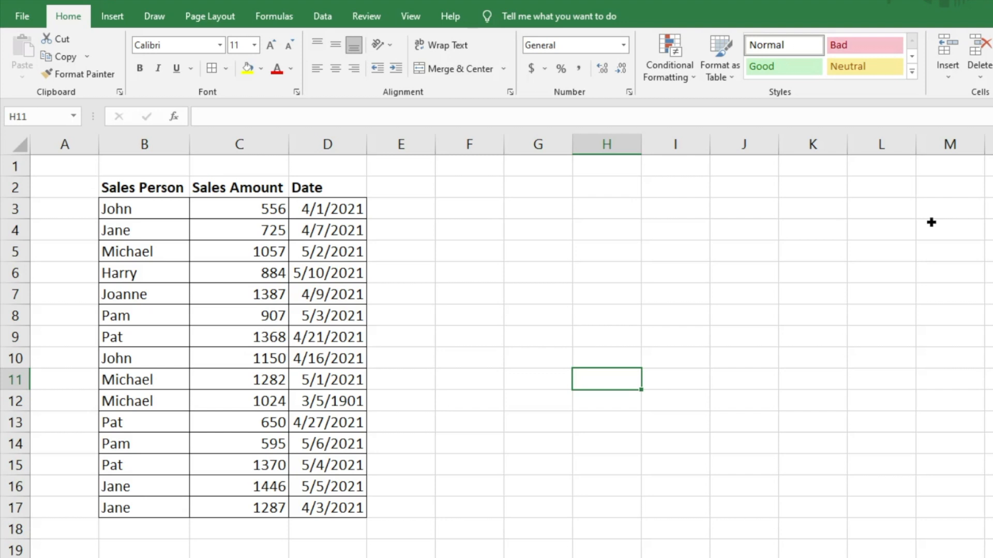
mouse_move(146, 209)
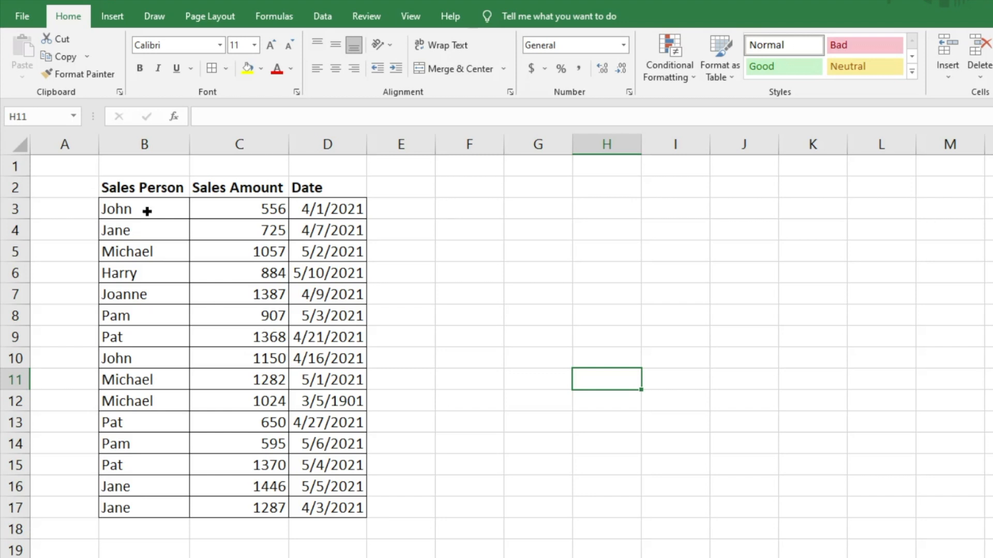
mouse_move(322, 284)
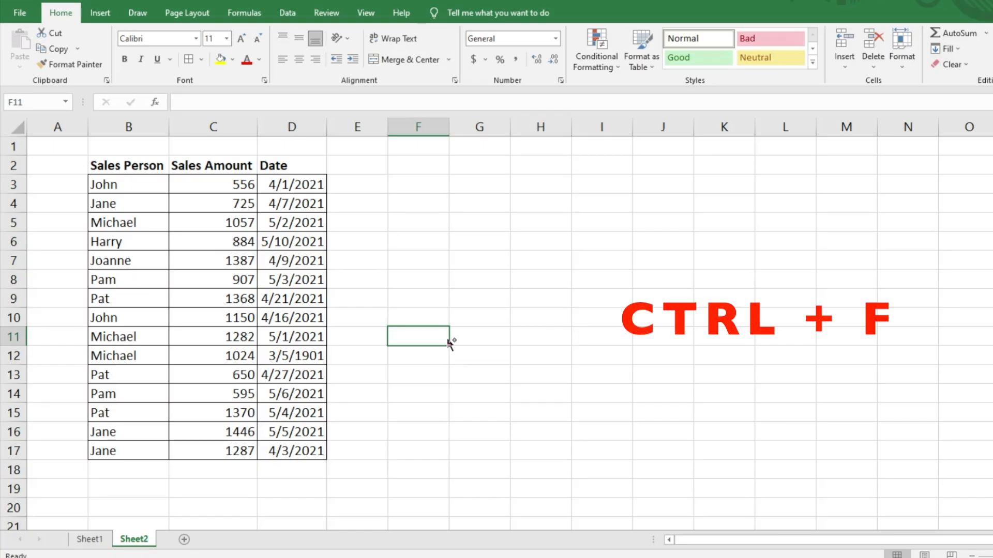
Step: Bring up Find with Ctrl+F, focus the Find what box, then close it without searching
key(ctrl+f)
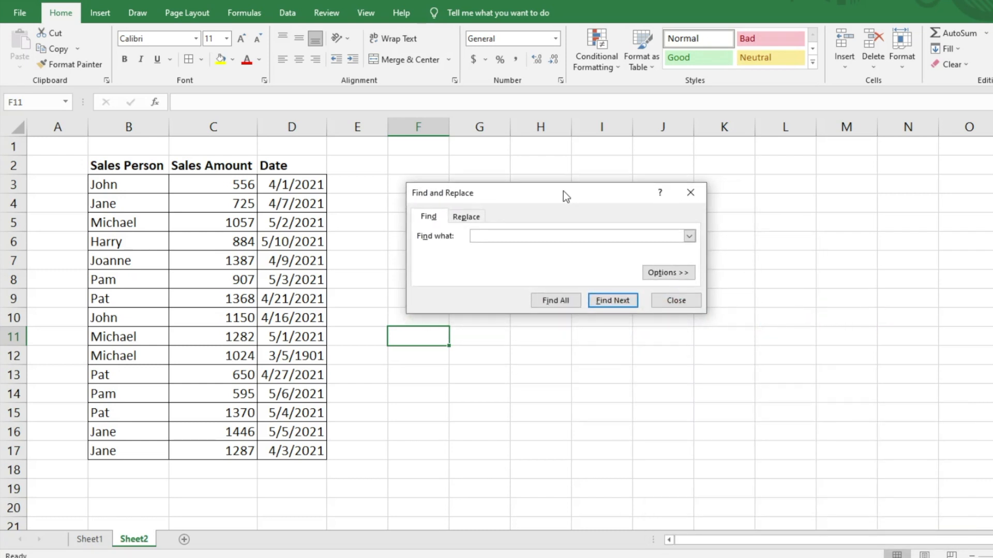
click(576, 235)
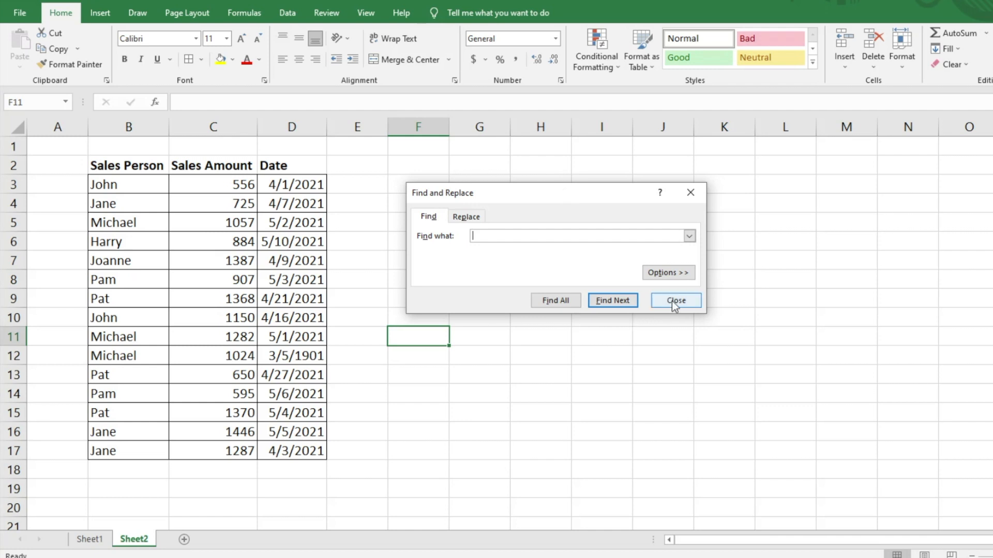
click(675, 300)
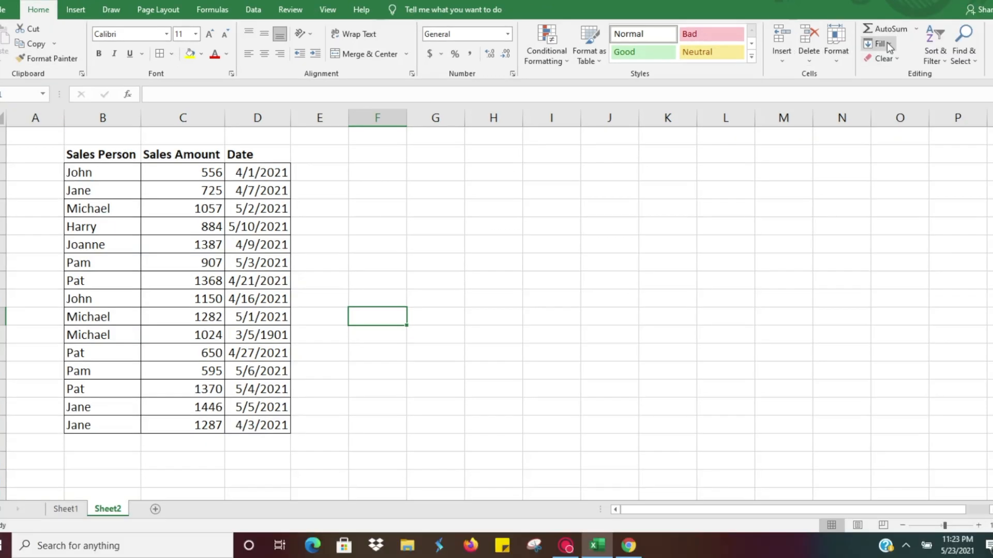
Step: Reopen Find from Home > Find & Select with the empty Find what box focused
click(962, 43)
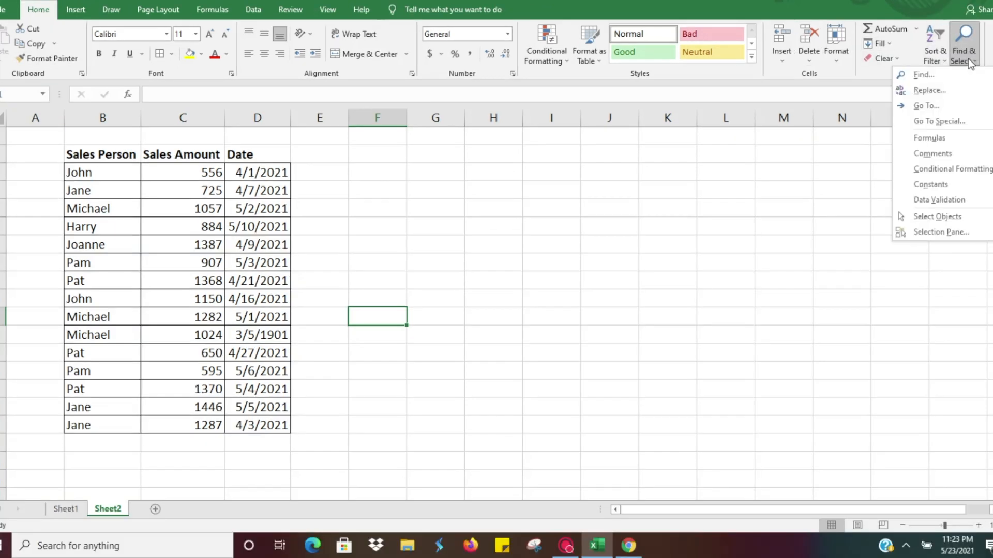
click(923, 75)
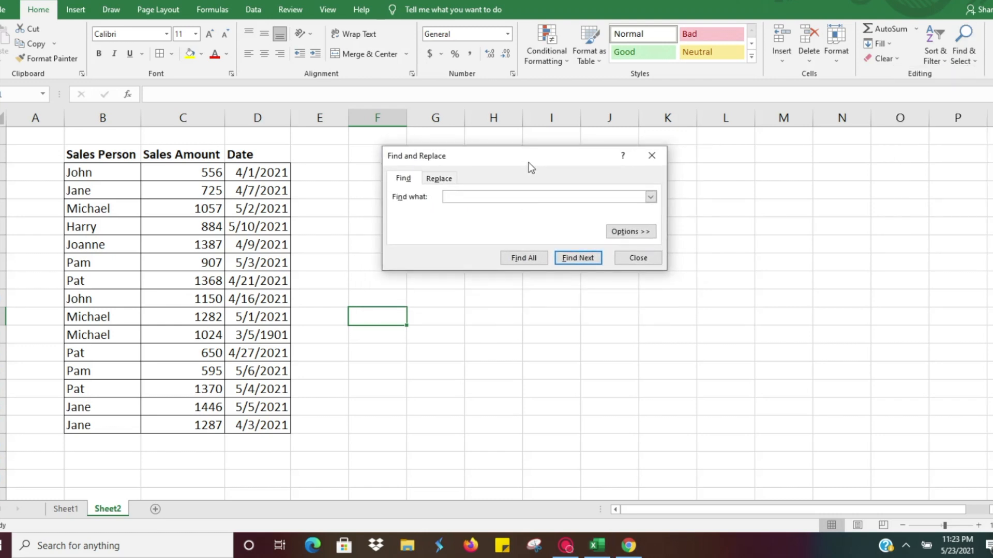
click(545, 196)
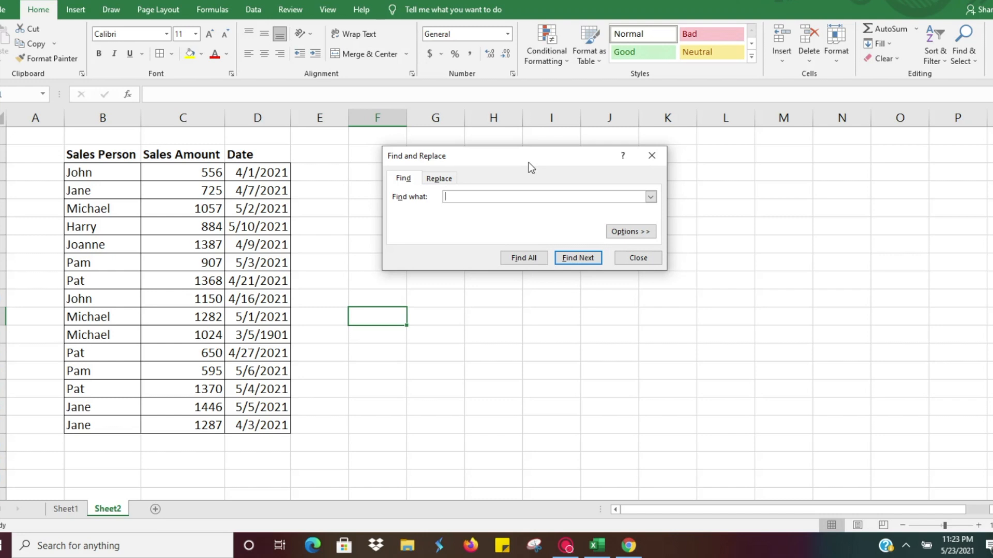
mouse_move(502, 197)
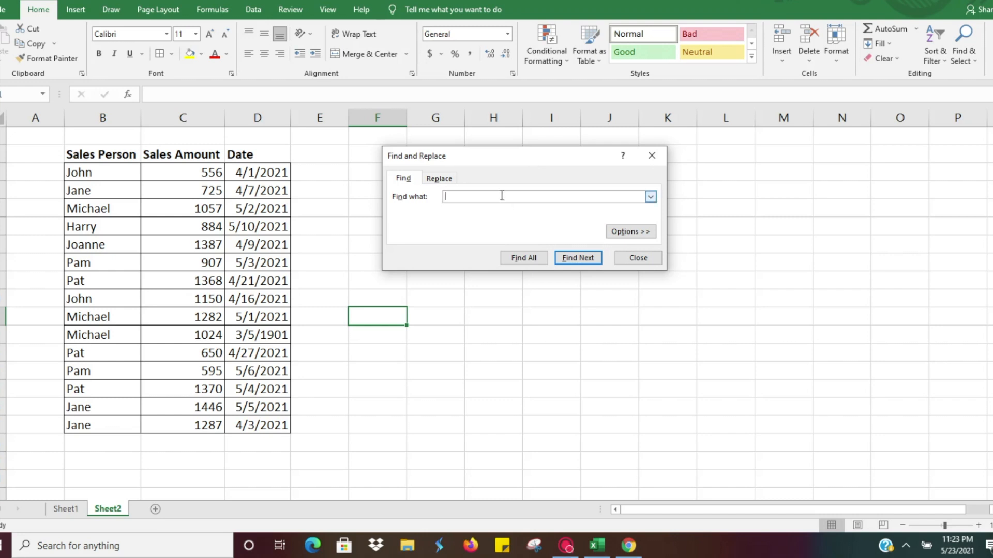
Step: Search for 'John' and step through both matching Sales Person rows with Find Next
text(John)
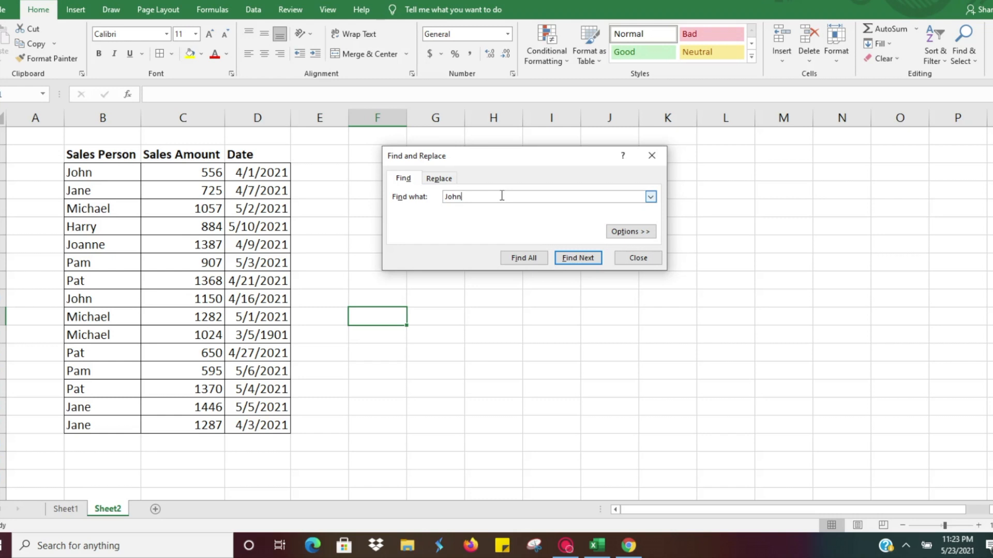
click(577, 258)
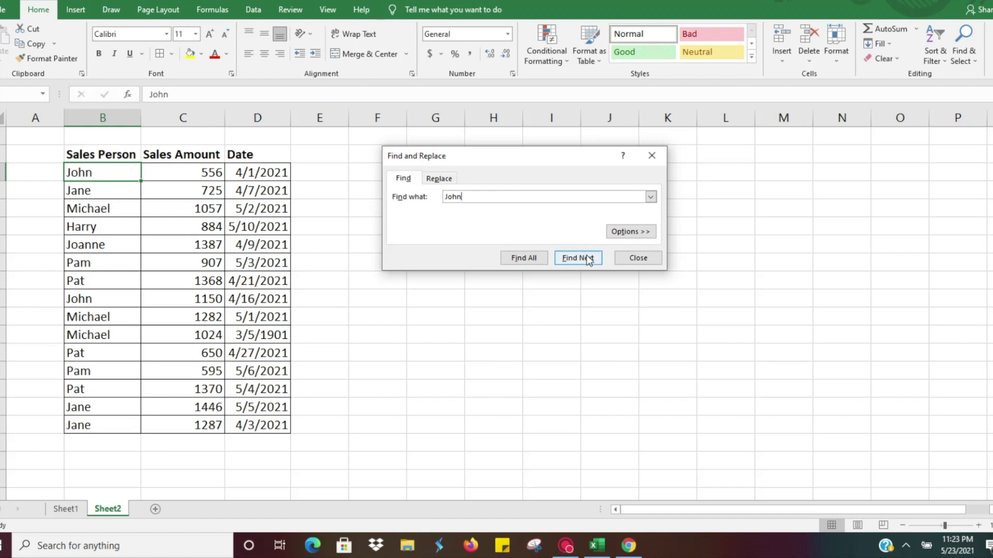
click(577, 258)
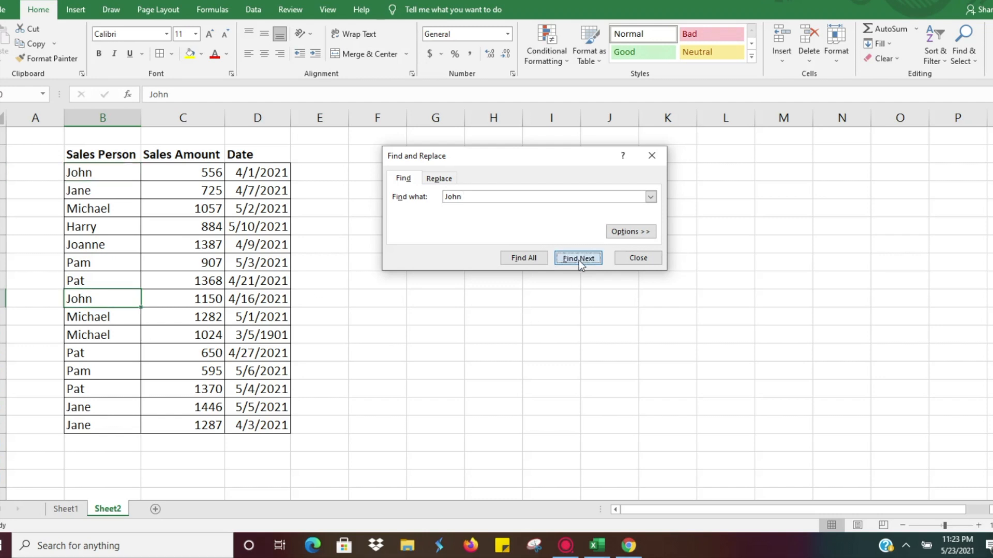
click(577, 257)
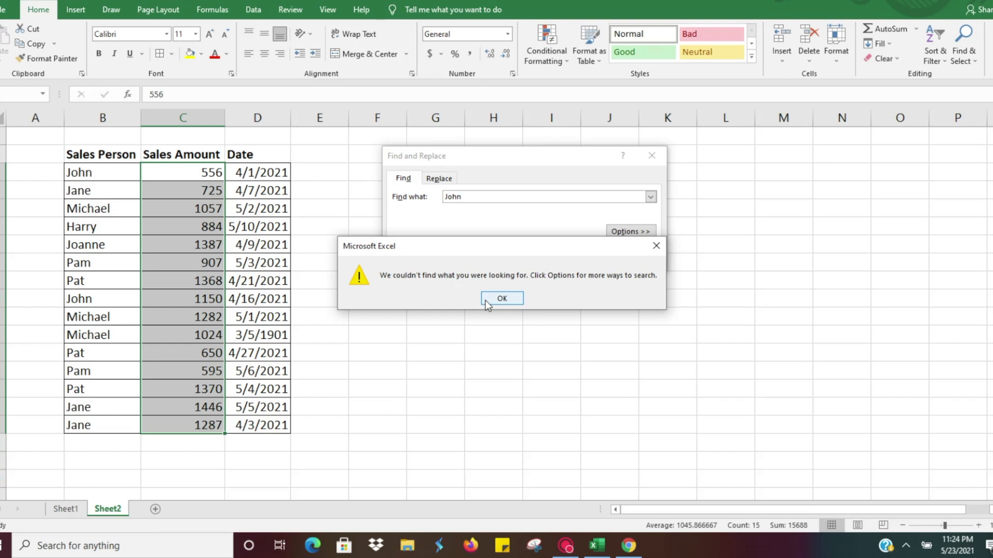
mouse_move(311, 239)
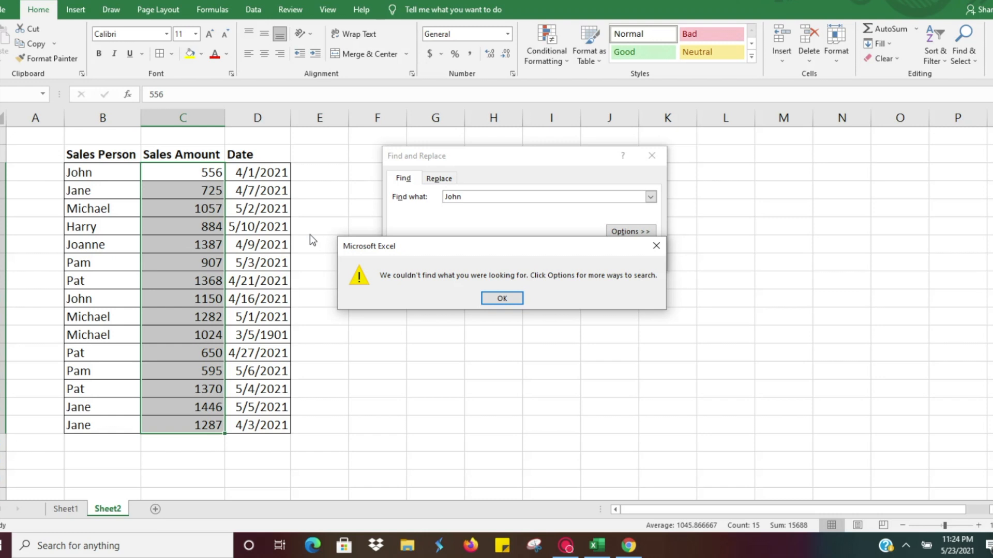
mouse_move(429, 227)
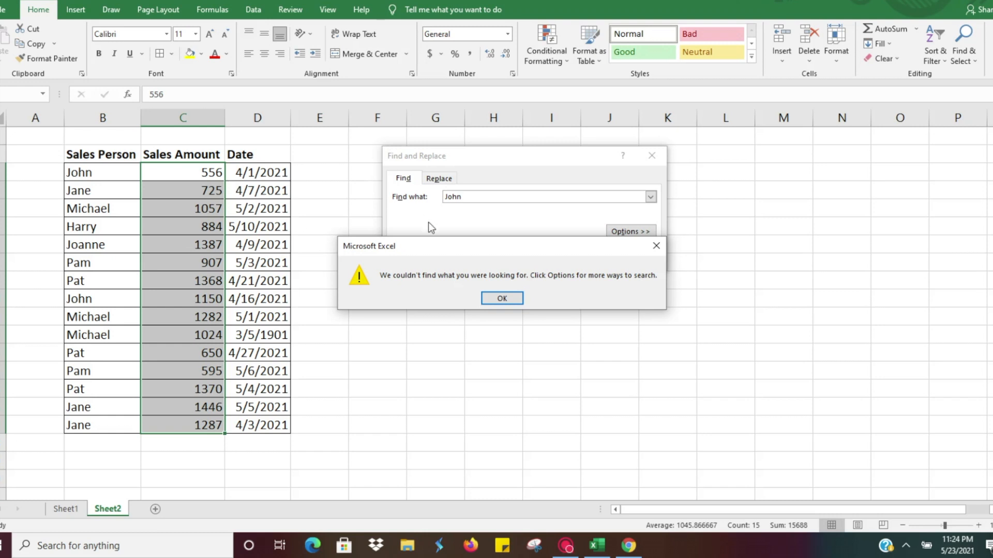
Step: Dismiss the 'couldn't find what you were looking for' notice for John
click(501, 298)
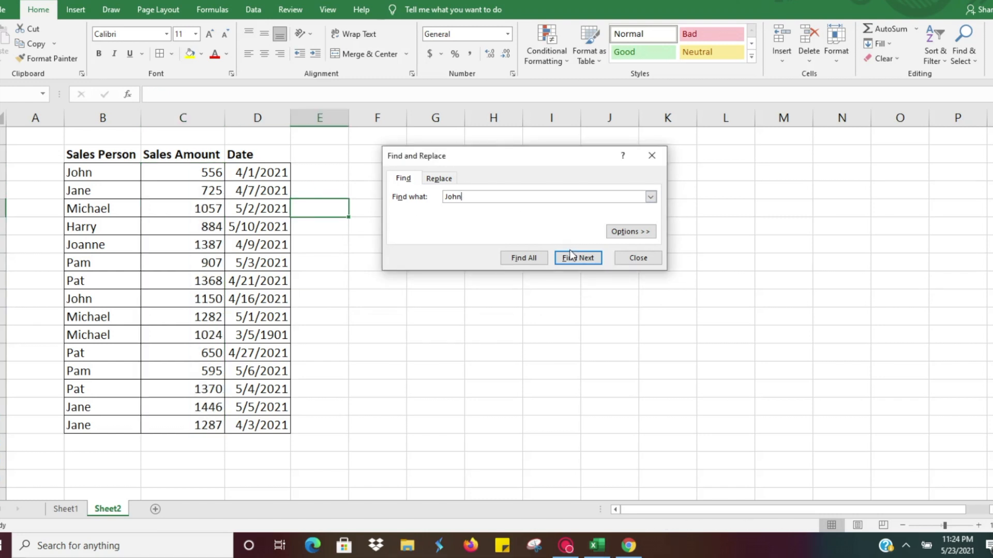
click(577, 258)
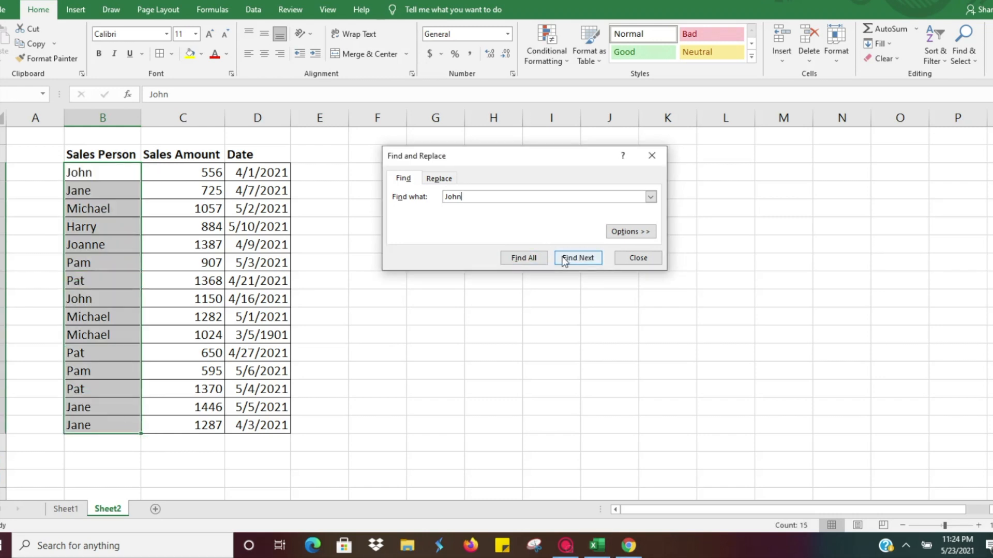
click(577, 257)
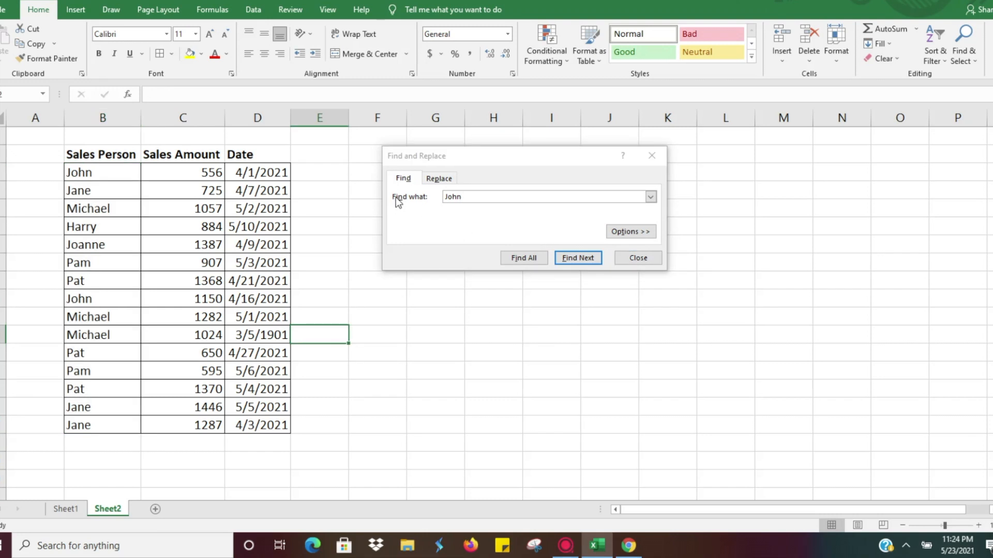
mouse_move(439, 178)
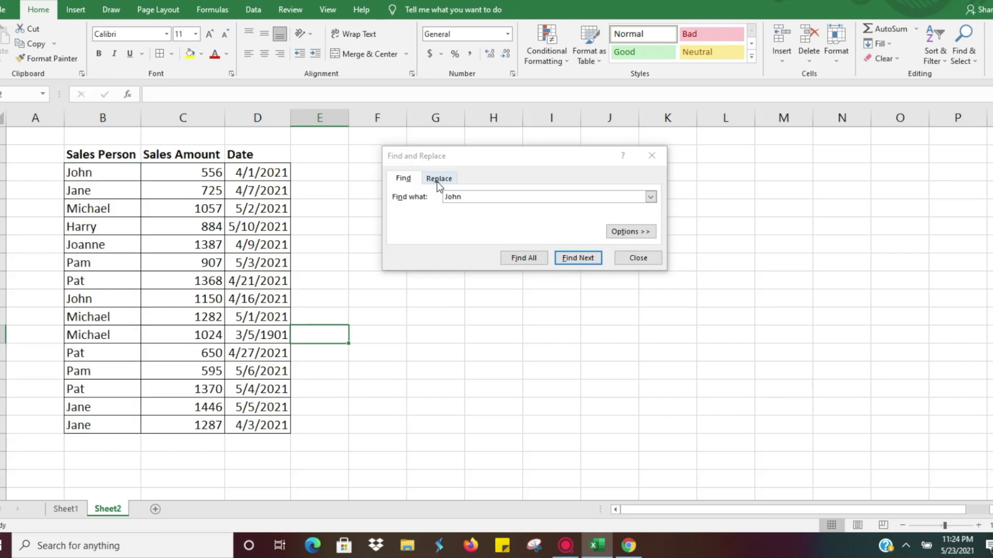
Step: On the Replace tab, replace every 'Jane' entry with 'Jane H.' via Replace All
click(439, 178)
text(ane)
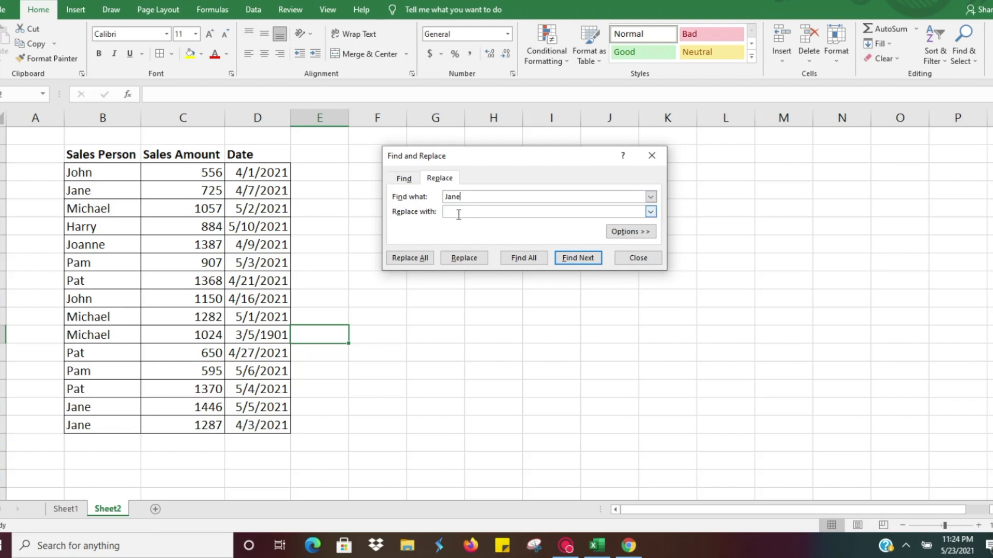
text(Jane H.)
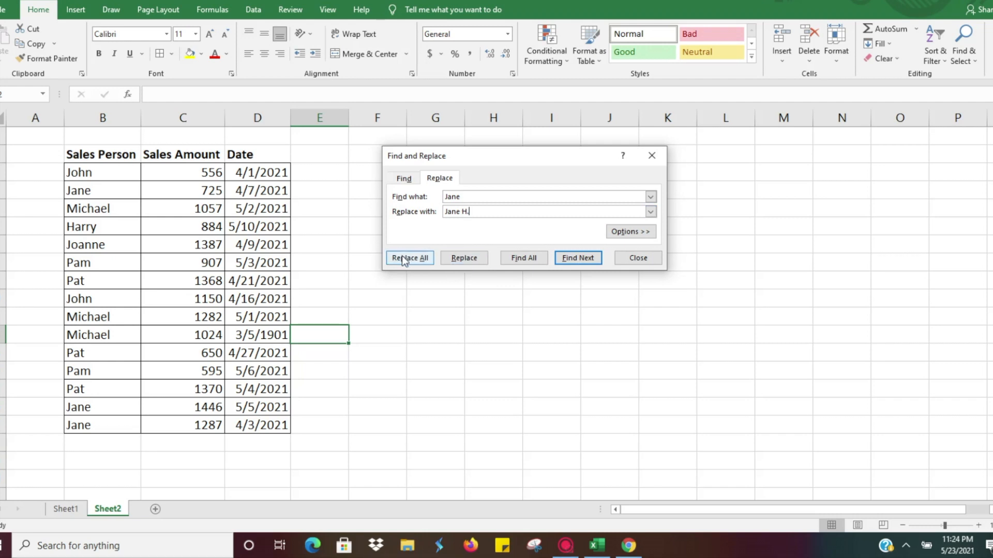
click(409, 258)
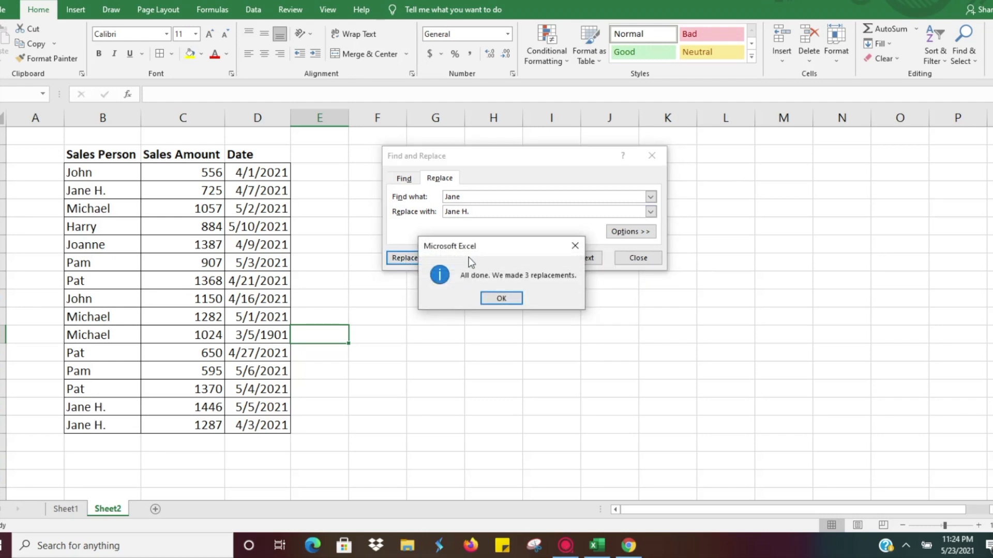
mouse_move(140, 202)
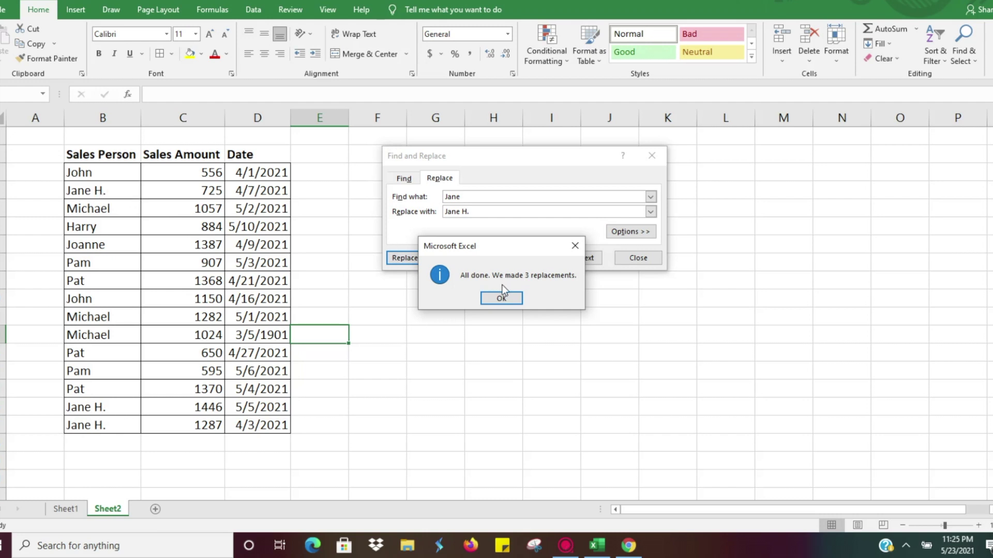
Step: Acknowledge the 3 replacements and replace the Jane entries again with 'Jan'
click(501, 297)
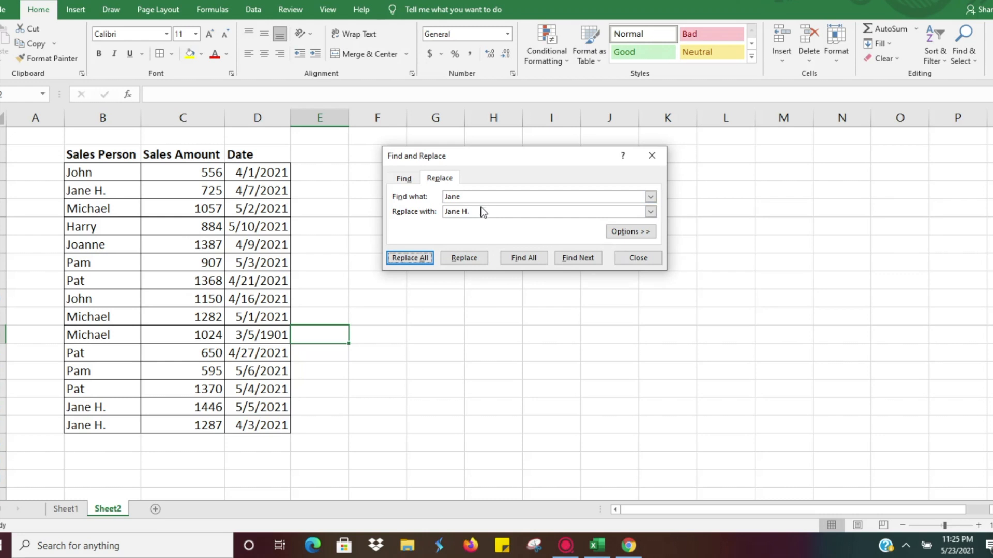
click(410, 257)
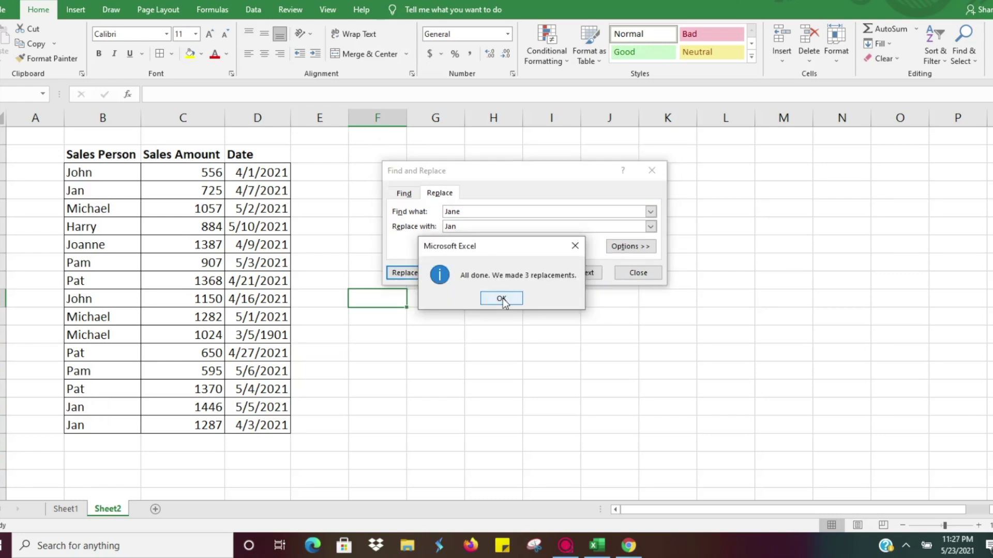